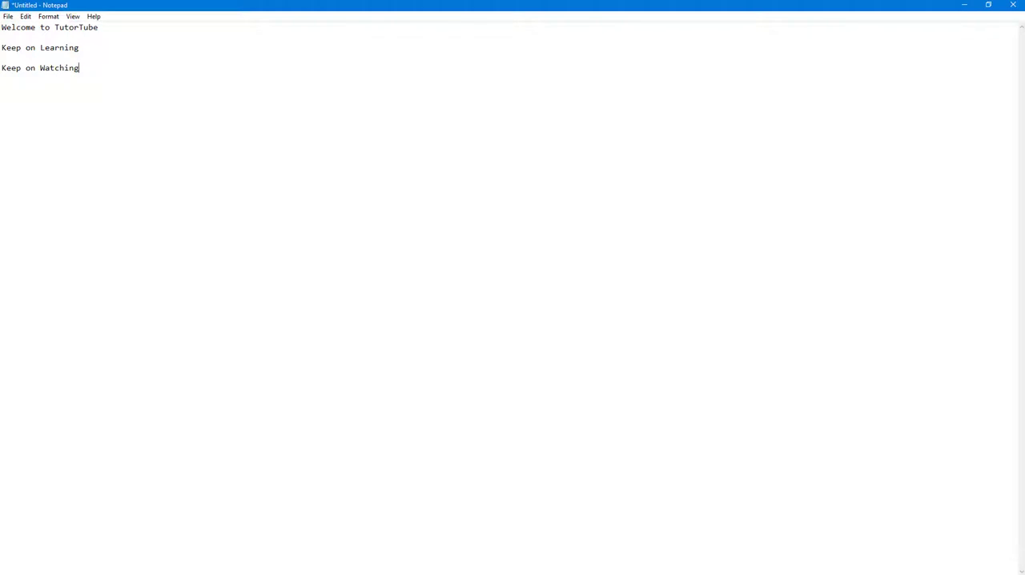
mouse_move(453, 212)
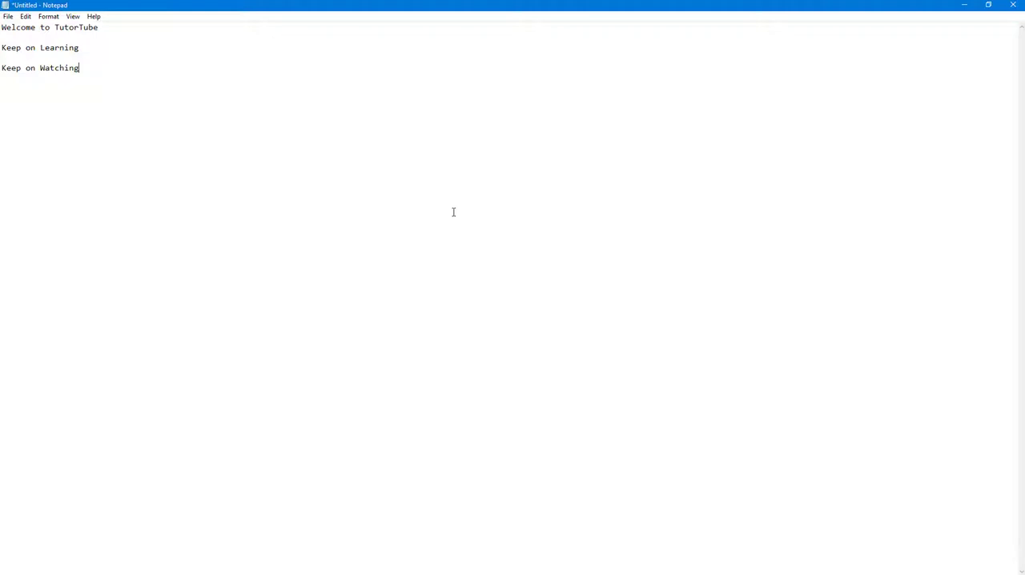
mouse_move(101, 28)
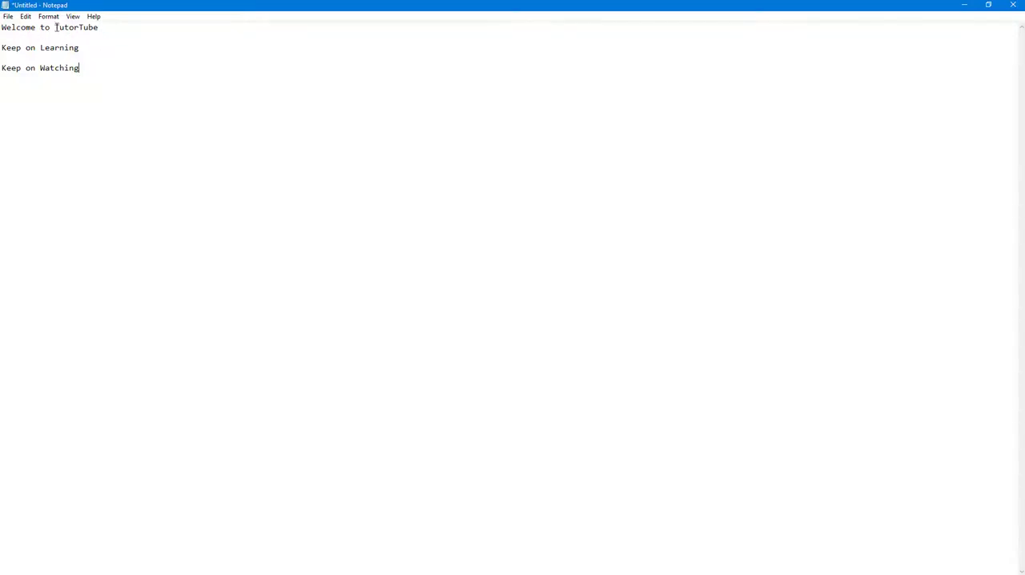
Cut the word 'TutorTube' from the first line, leaving 'Welcome to'.
double_click(77, 27)
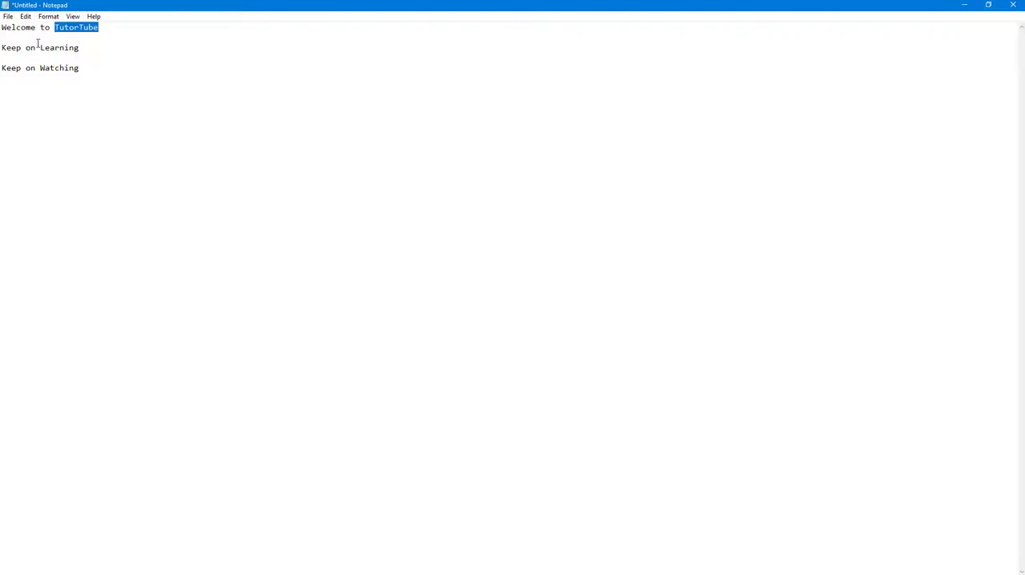
click(26, 16)
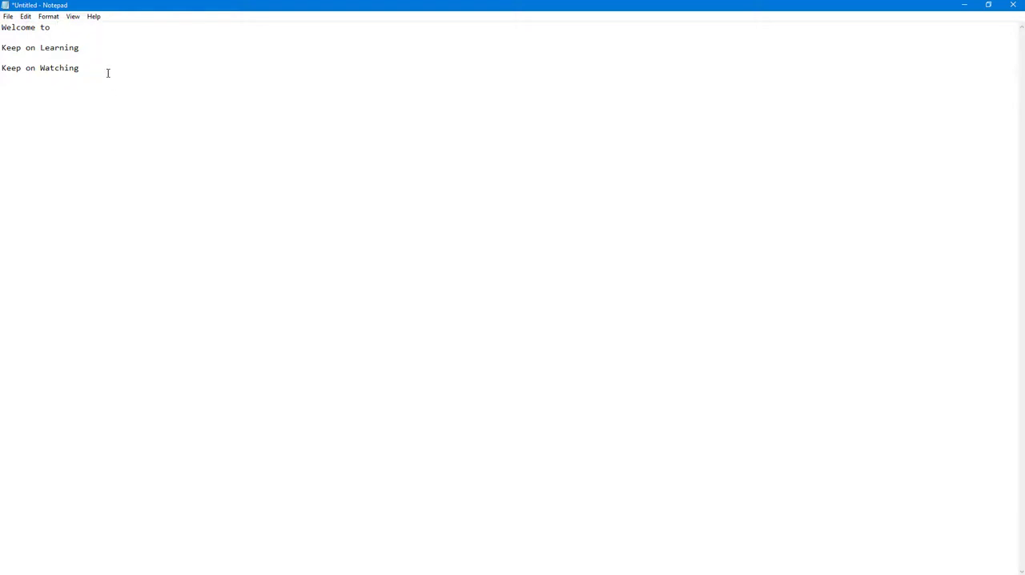
mouse_move(93, 46)
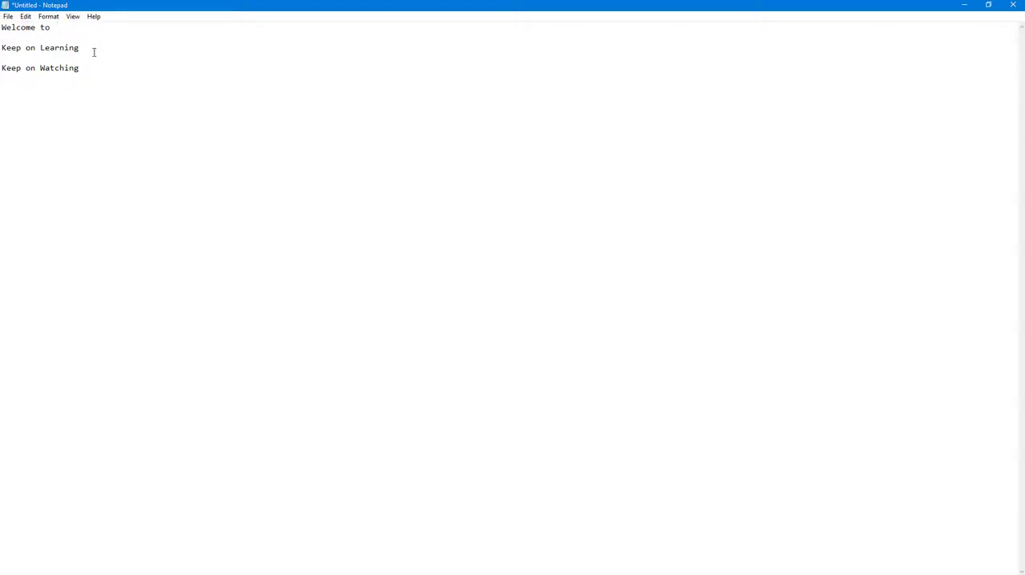
Add 'TutorTube' after 'Keep on Learning' on the second line.
key(Backspace)
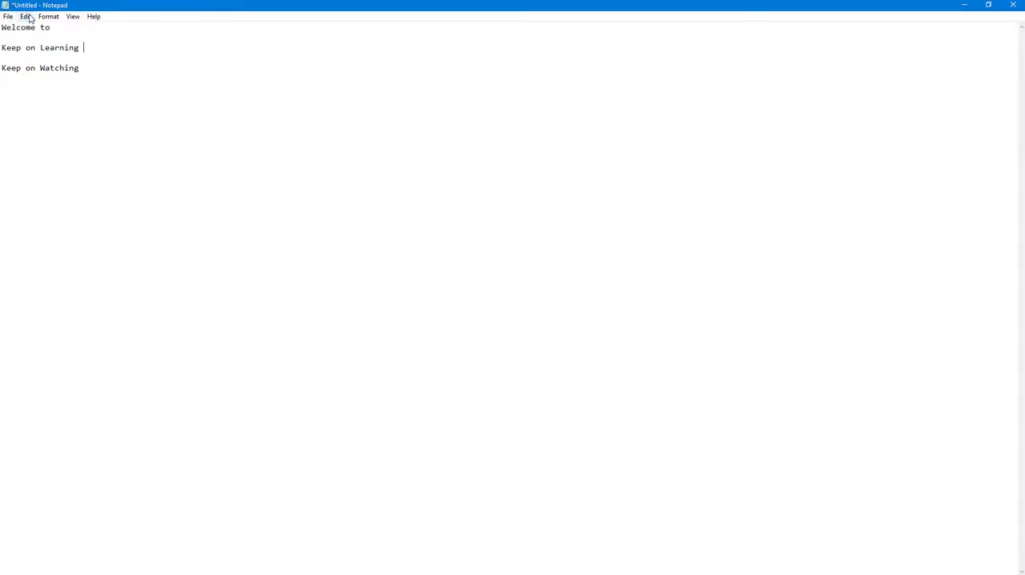
text(TutorTube)
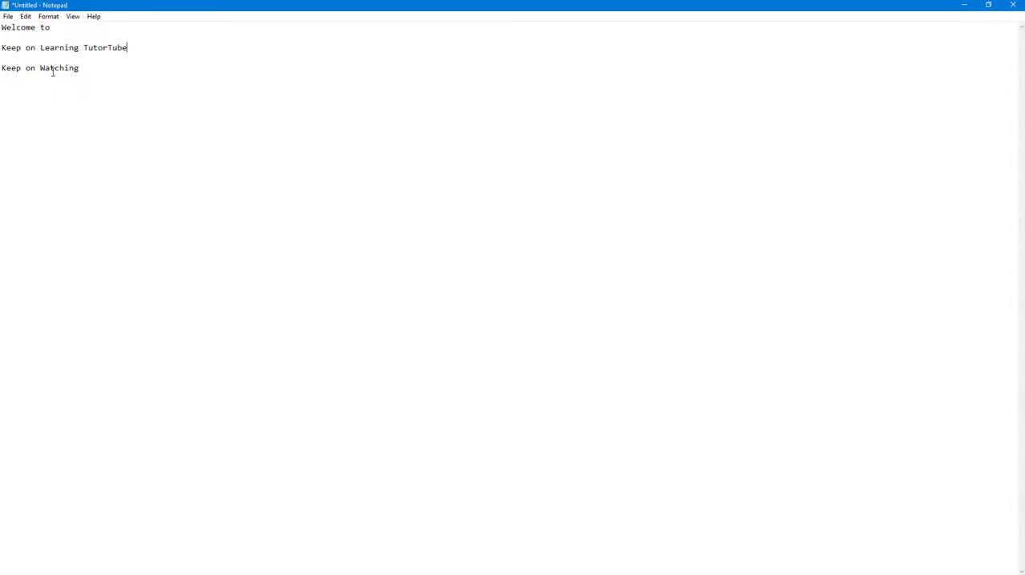
Copy 'TutorTube' from the second line to place after 'Welcome to'.
double_click(104, 47)
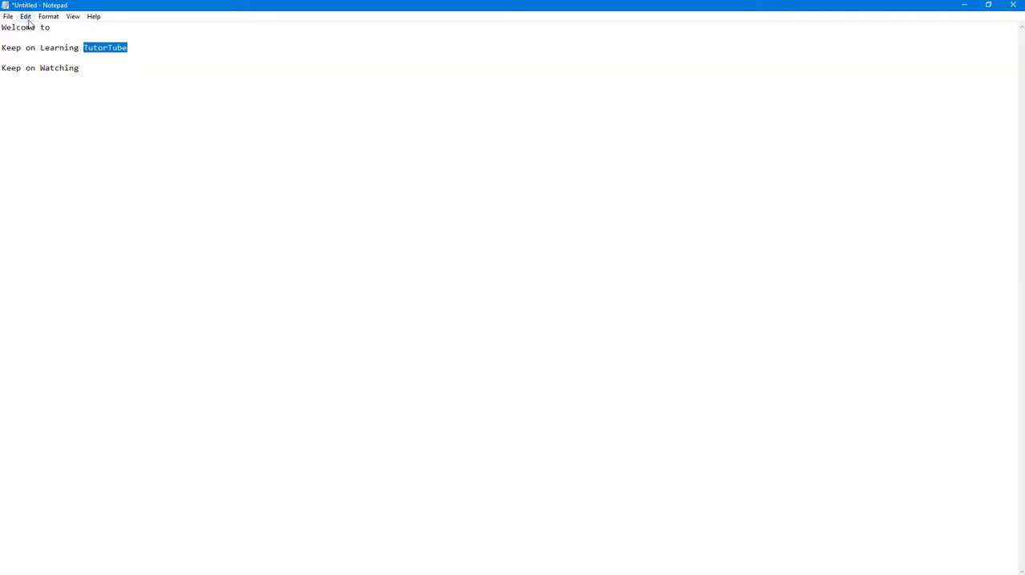
click(25, 16)
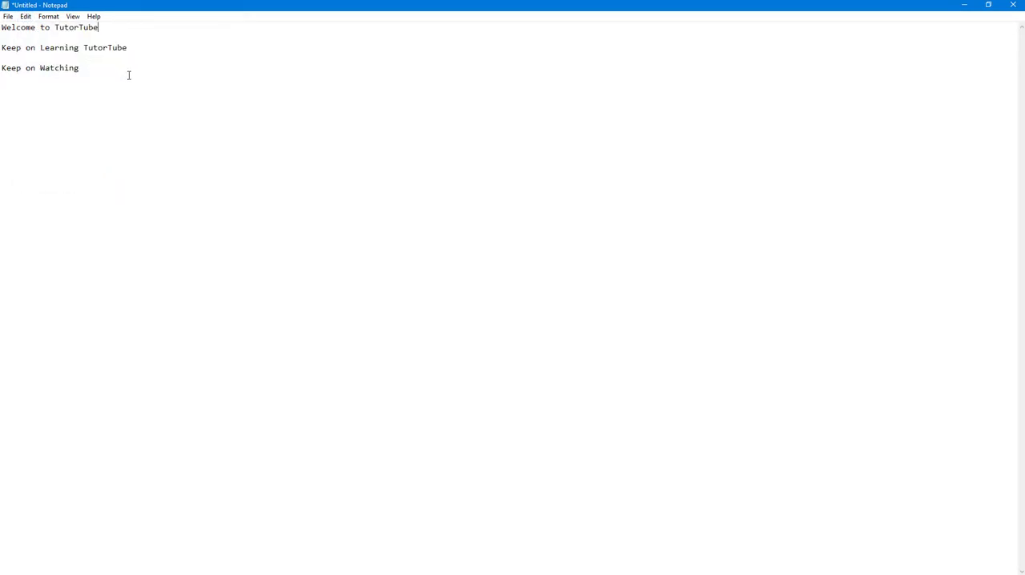
mouse_move(144, 93)
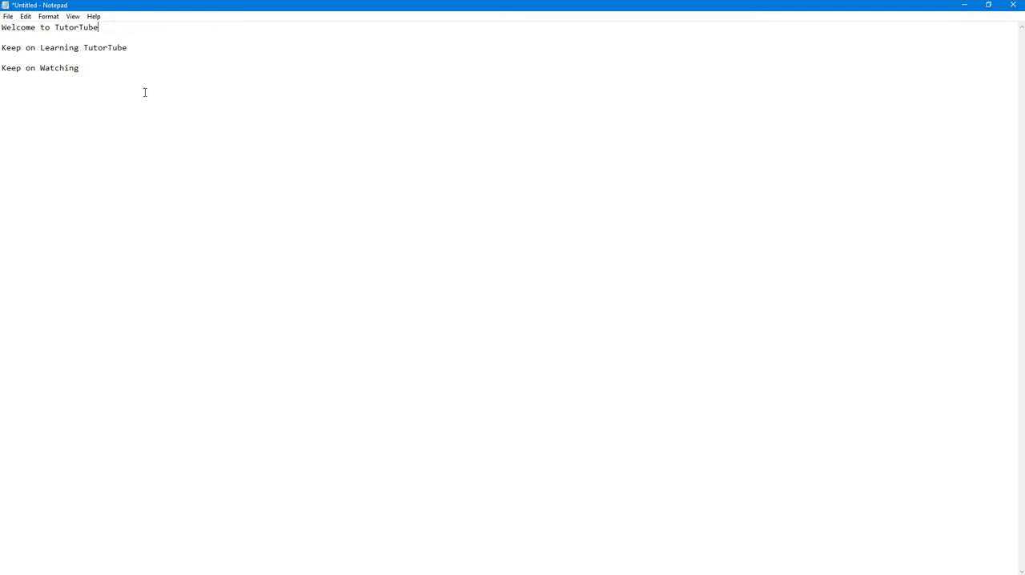
mouse_move(806, 193)
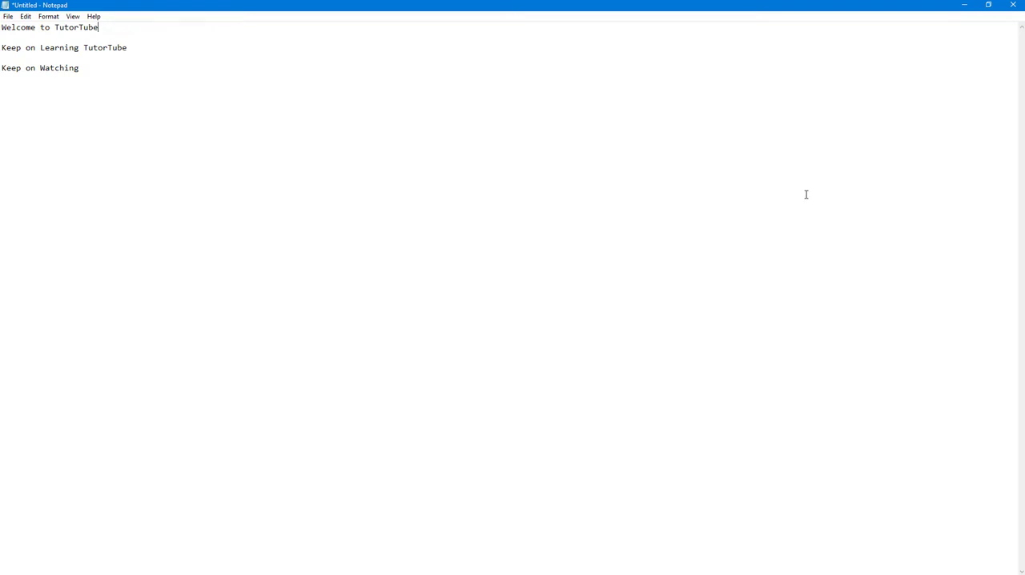